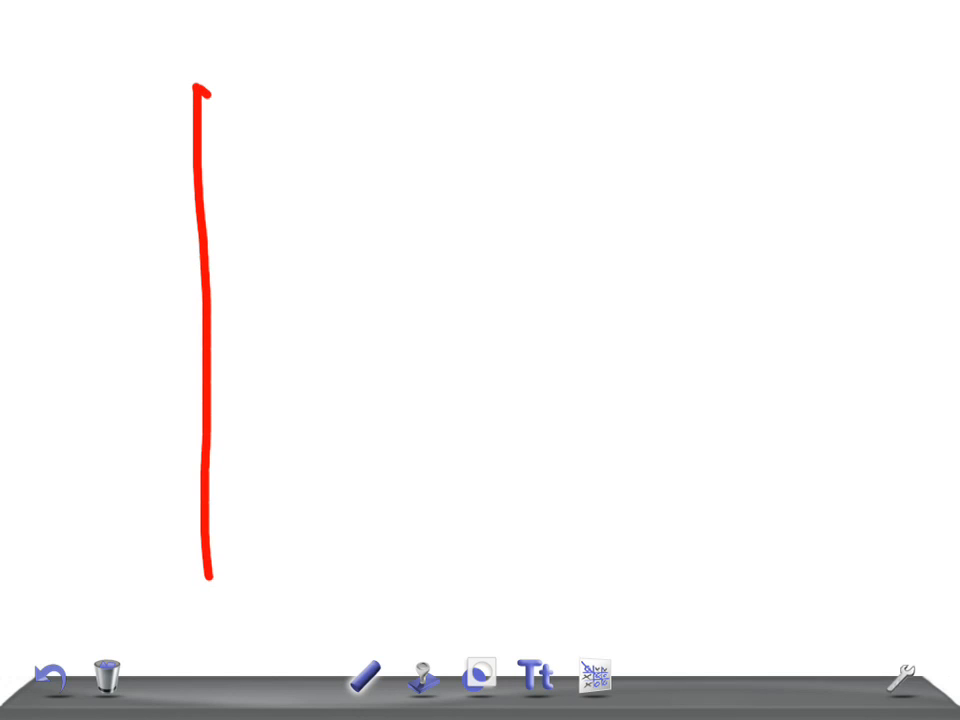
Draw the red top edge and right side, plus a short inner left stroke
{"action": "left_click_drag", "start_coordinate": [200, 82], "coordinate": [740, 78]}
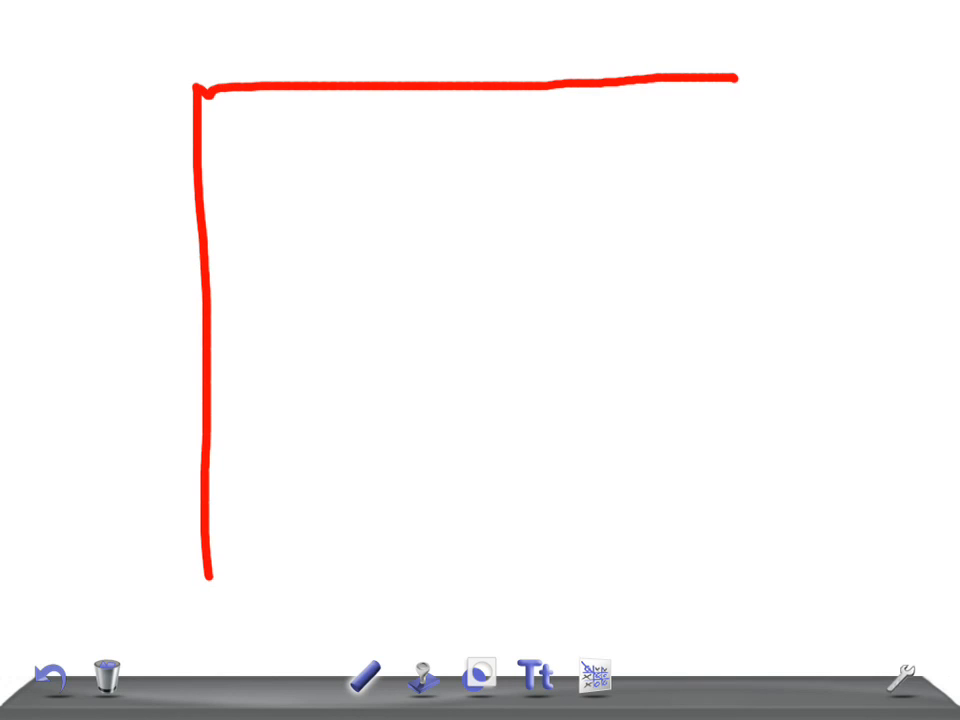
{"action": "left_click_drag", "start_coordinate": [735, 78], "coordinate": [705, 560]}
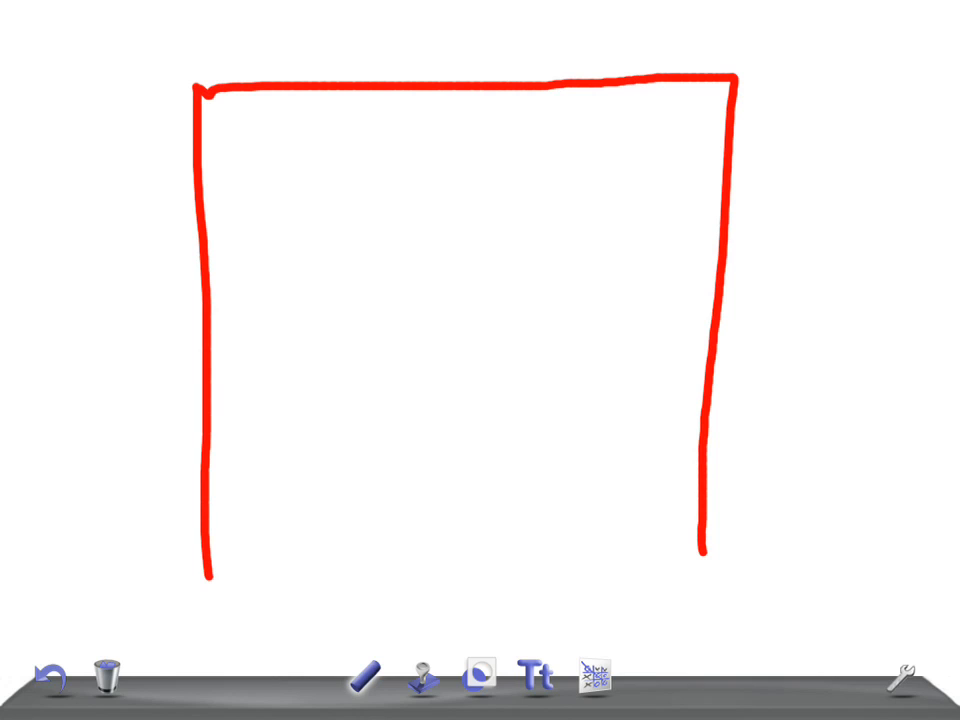
{"action": "left_click_drag", "start_coordinate": [258, 145], "coordinate": [245, 370]}
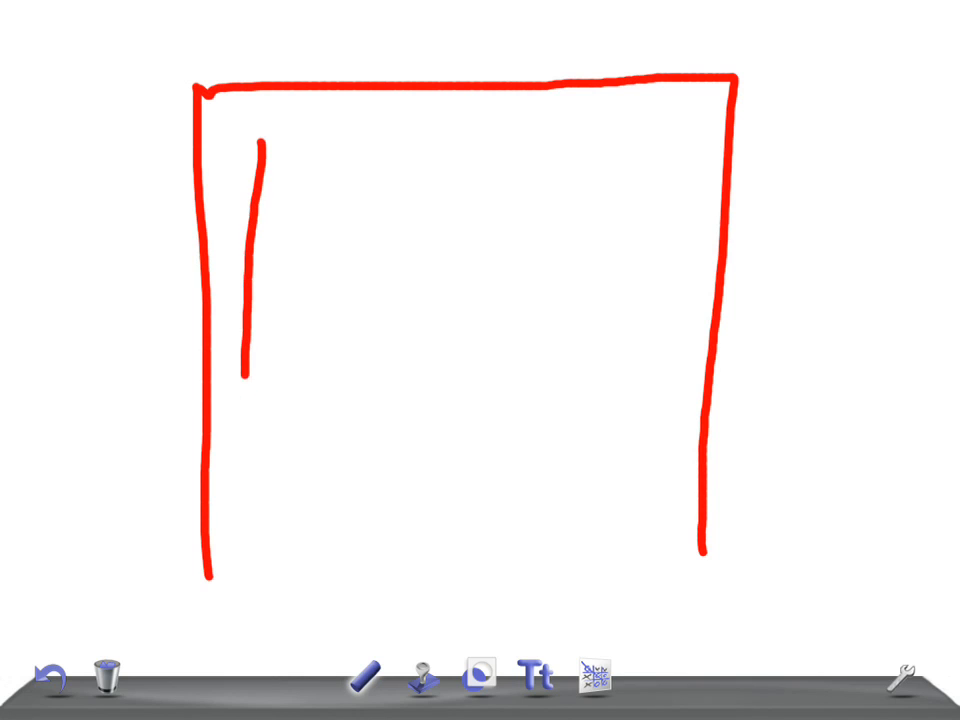
Draw the inner frame's top and right edges and the central line dividing the doors
{"action": "left_click_drag", "start_coordinate": [260, 125], "coordinate": [680, 135]}
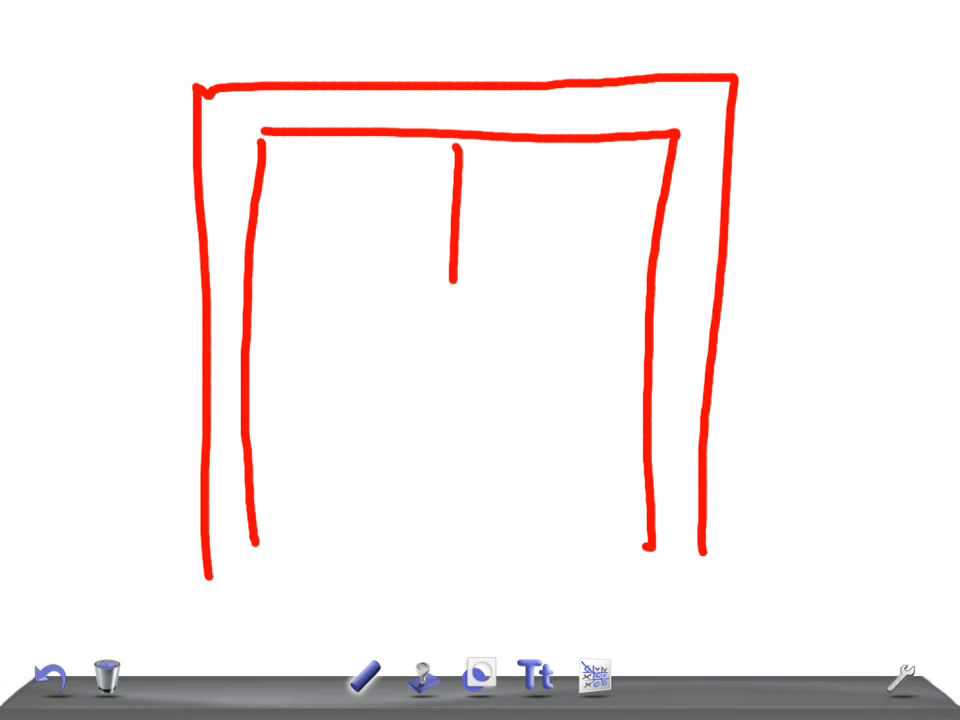
{"action": "left_click_drag", "start_coordinate": [438, 280], "coordinate": [438, 600]}
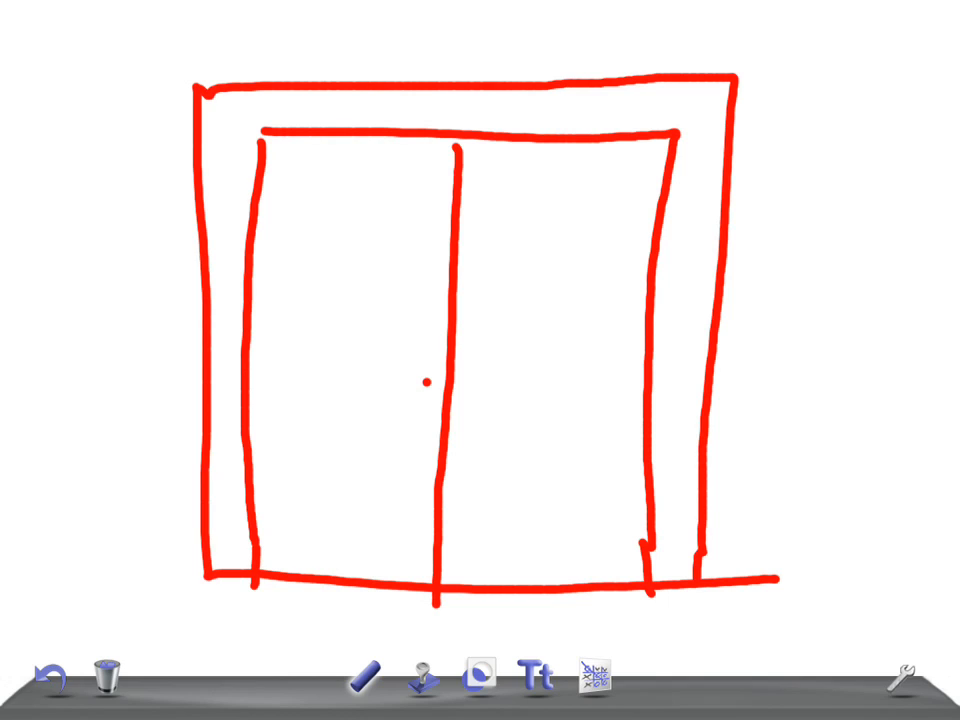
Draw a boxed 5 on the right door and an upward arrow beside the elevator
{"action": "left_click_drag", "start_coordinate": [505, 230], "coordinate": [600, 350]}
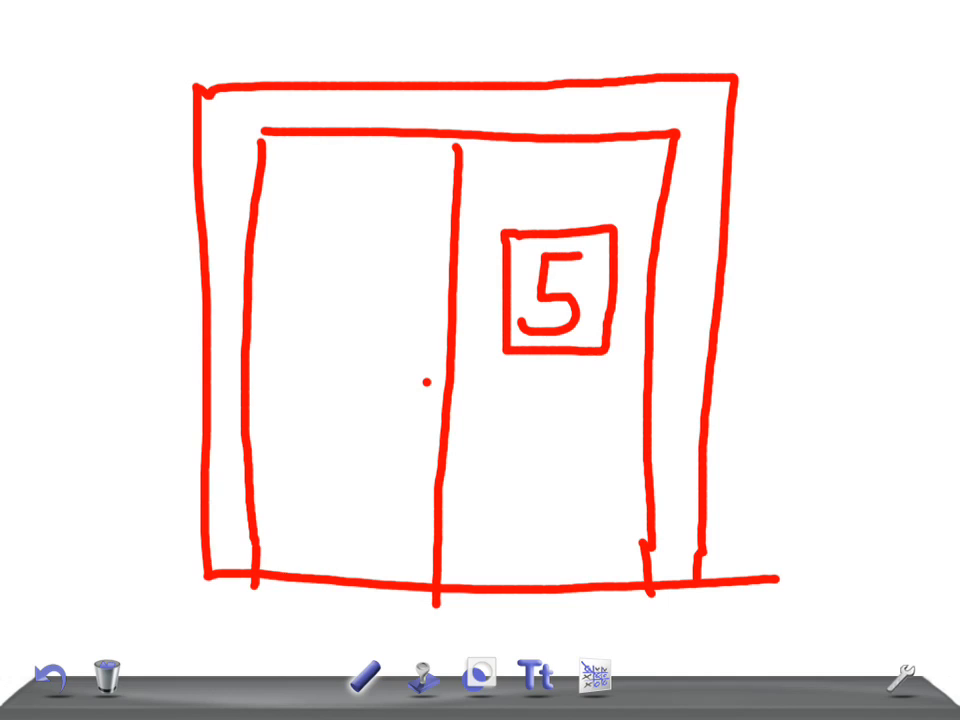
{"action": "left_click_drag", "start_coordinate": [810, 110], "coordinate": [790, 510]}
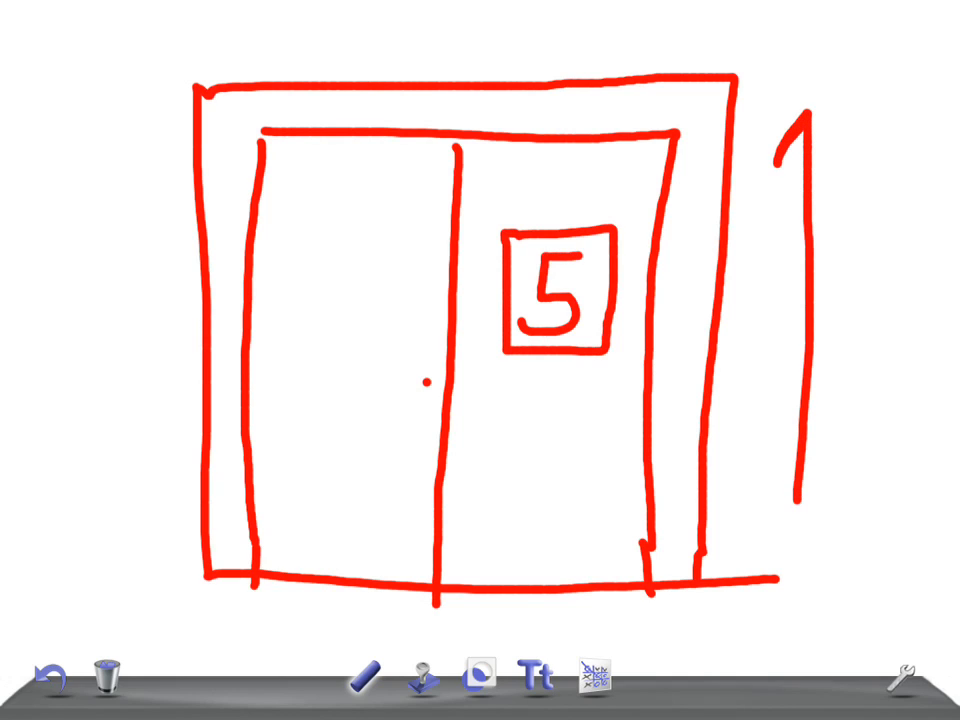
{"action": "left_click_drag", "start_coordinate": [800, 120], "coordinate": [840, 145]}
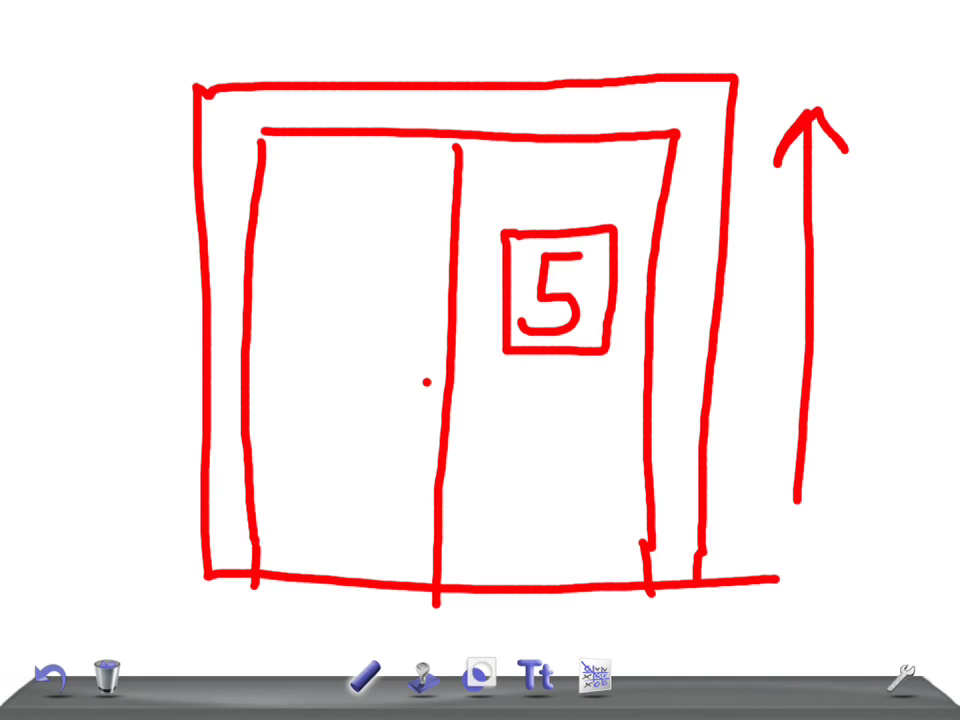